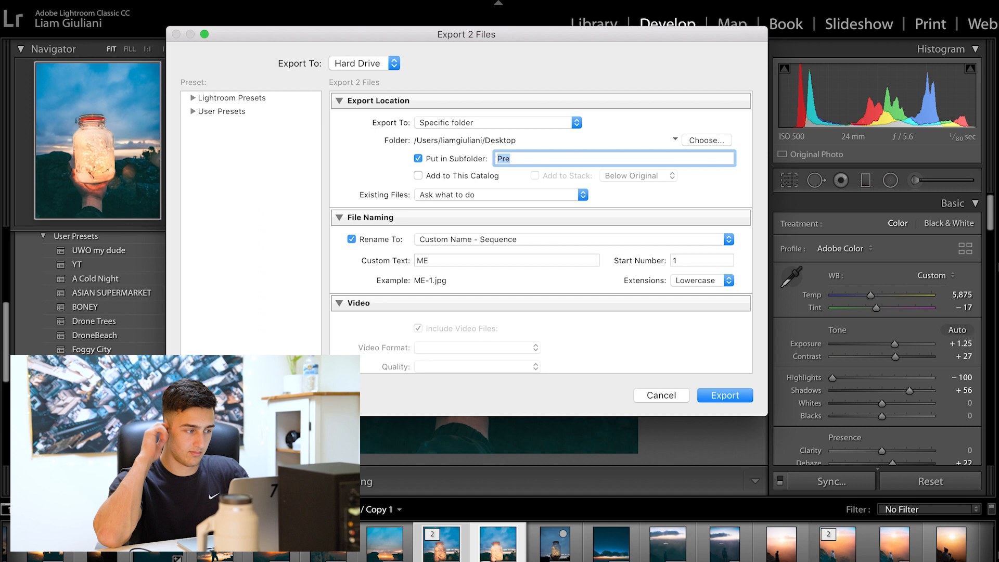
# - Name the export subfolder 'Light Cha...' and move down to the JPEG file settings
pyautogui.write('L')
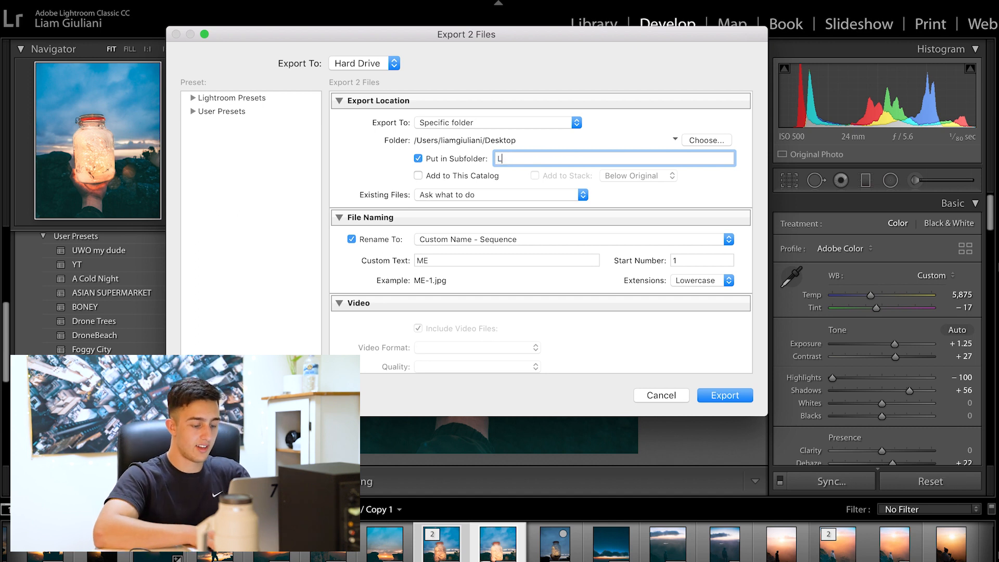
pyautogui.write('ight Cha')
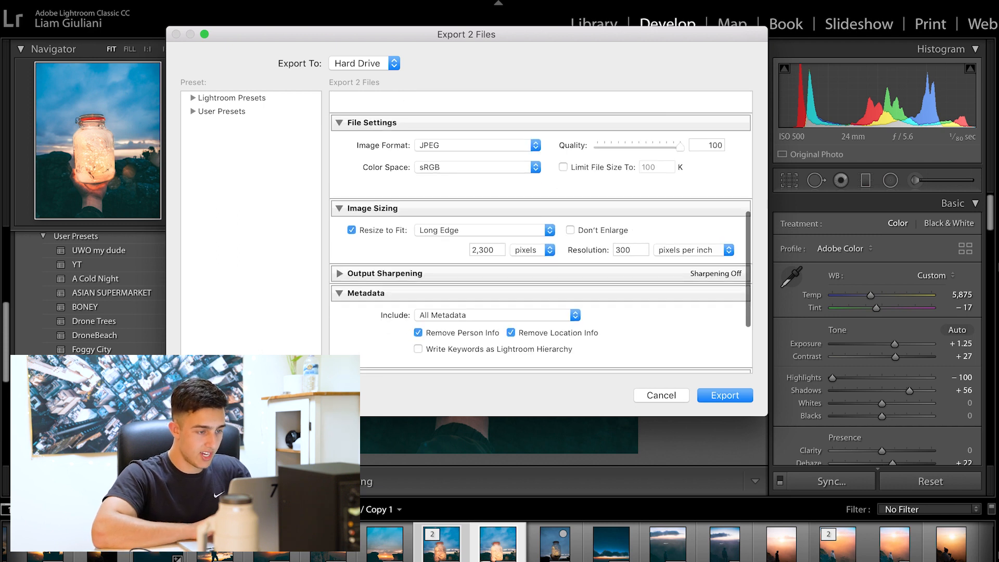
pyautogui.scroll(-3)
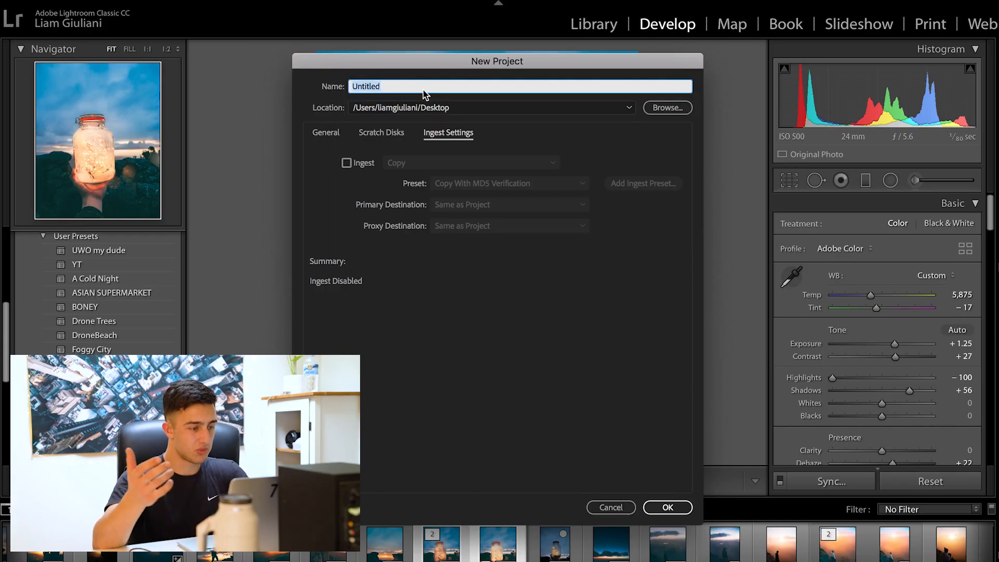
# - Name the new Premiere project 'Light Change'
pyautogui.write('Light Chan')
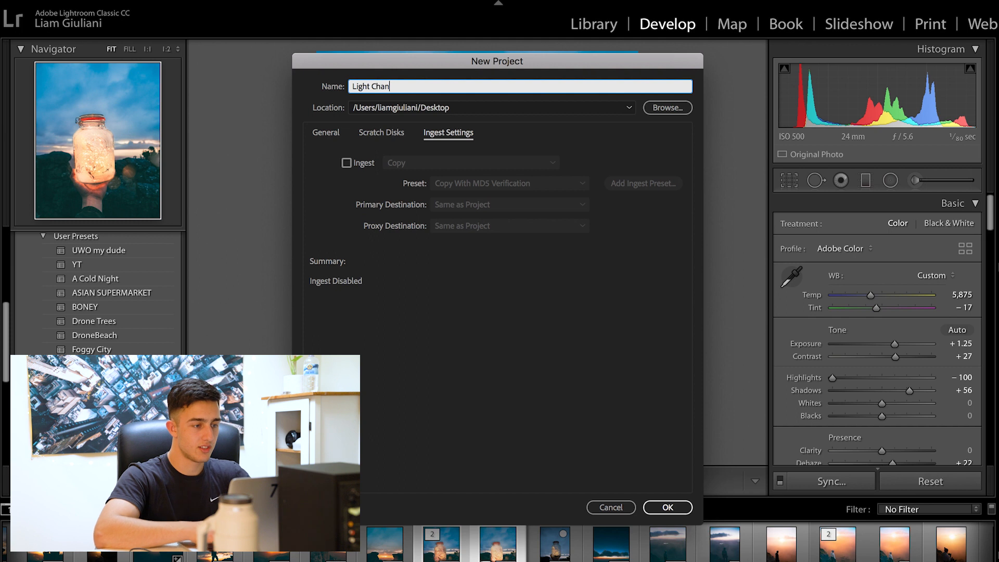
pyautogui.write('ge')
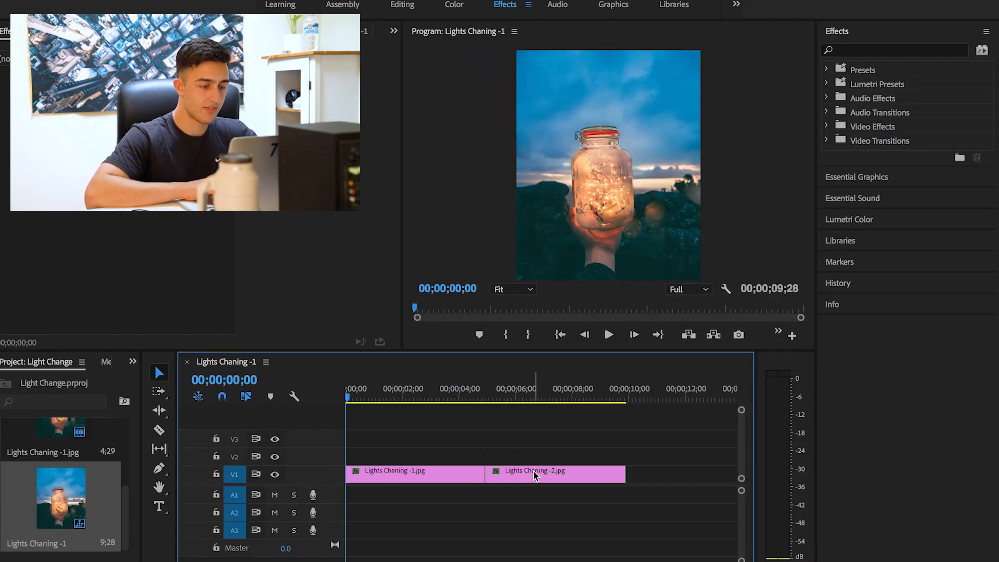
# - Move the second jar photo onto V2 overlapping the first and preview the overlap
pyautogui.click(443, 398)
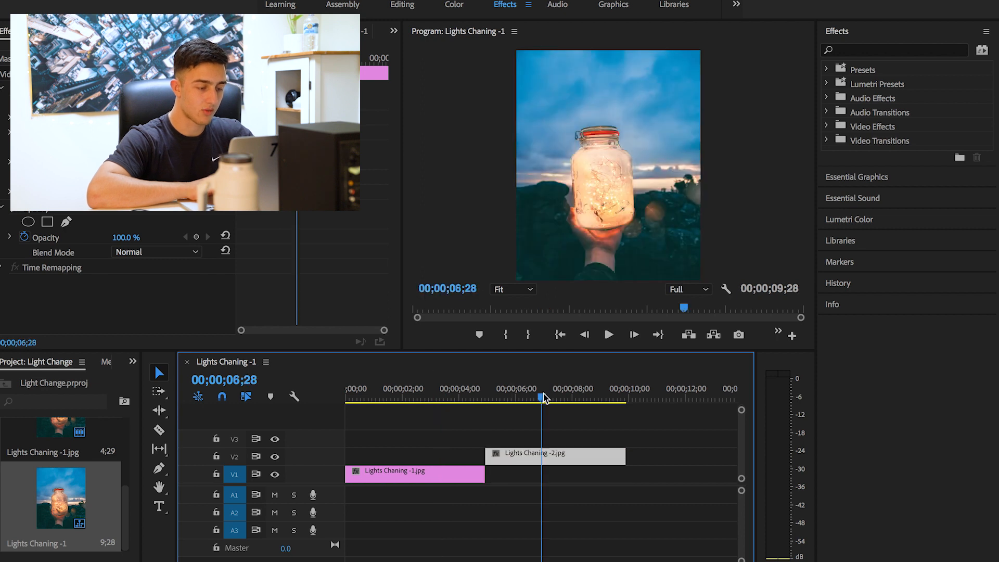
pyautogui.moveTo(555, 453); pyautogui.dragTo(442, 453)
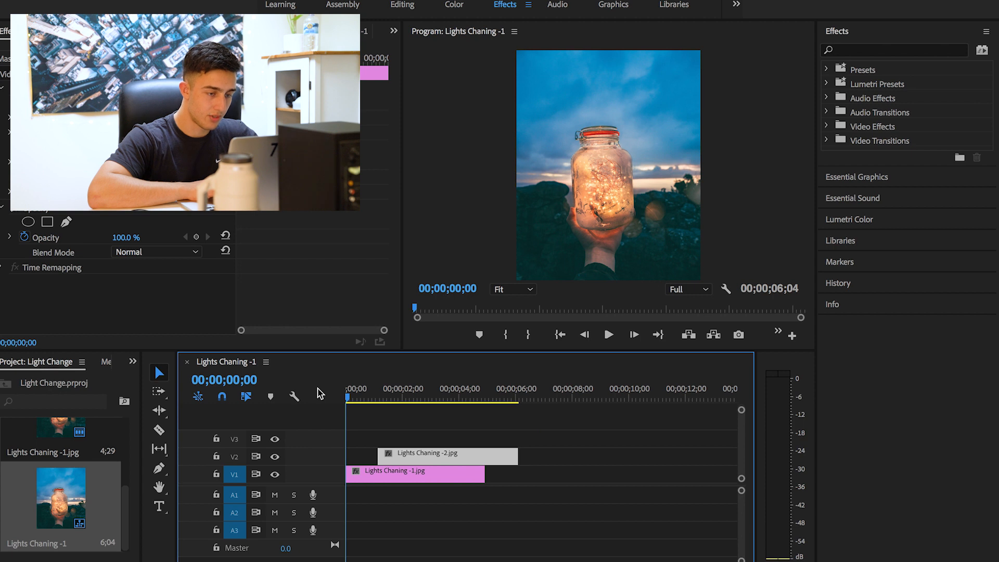
pyautogui.click(608, 334)
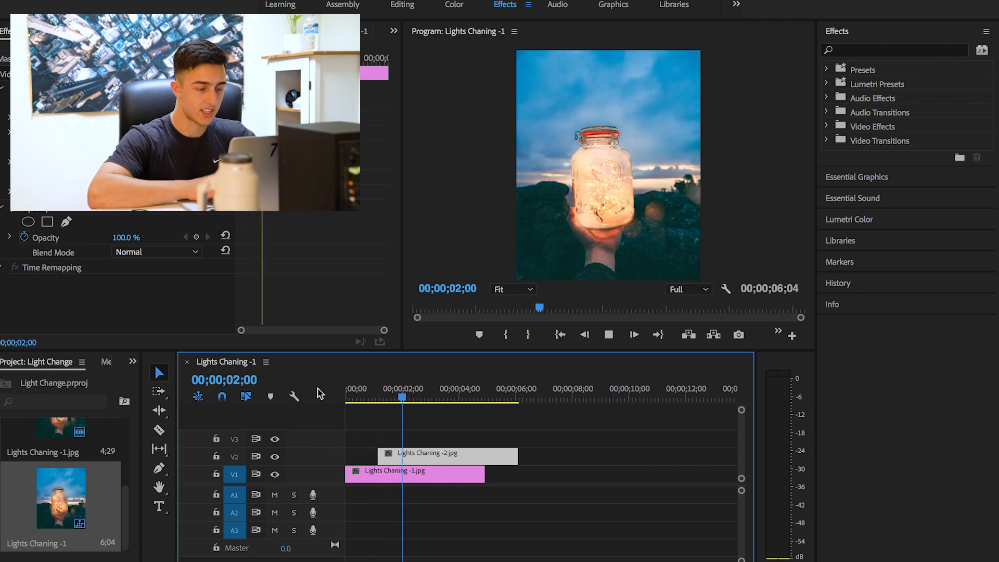
pyautogui.click(607, 334)
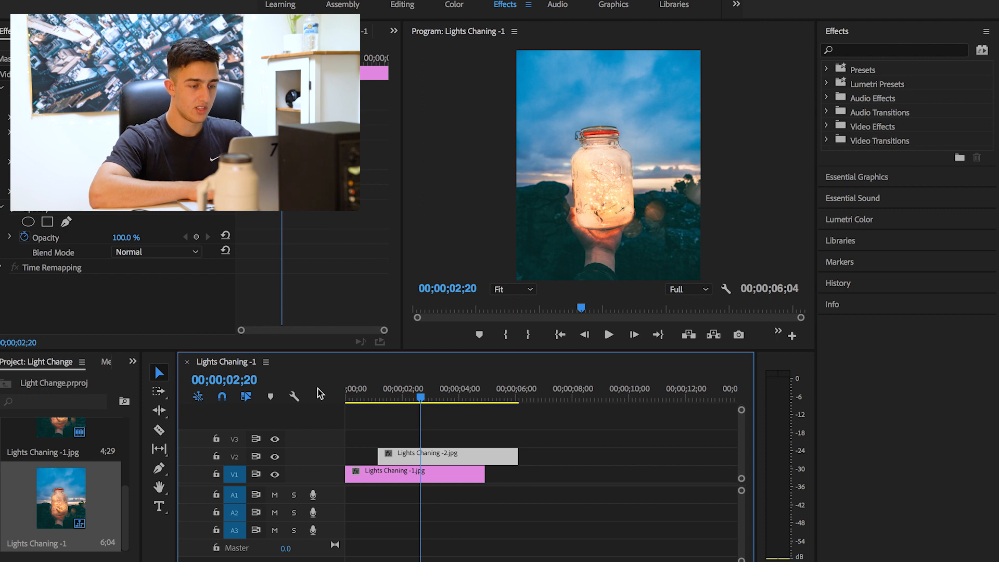
# - Filter the Effects panel for 'cro' to find cross dissolve transitions
pyautogui.click(895, 50)
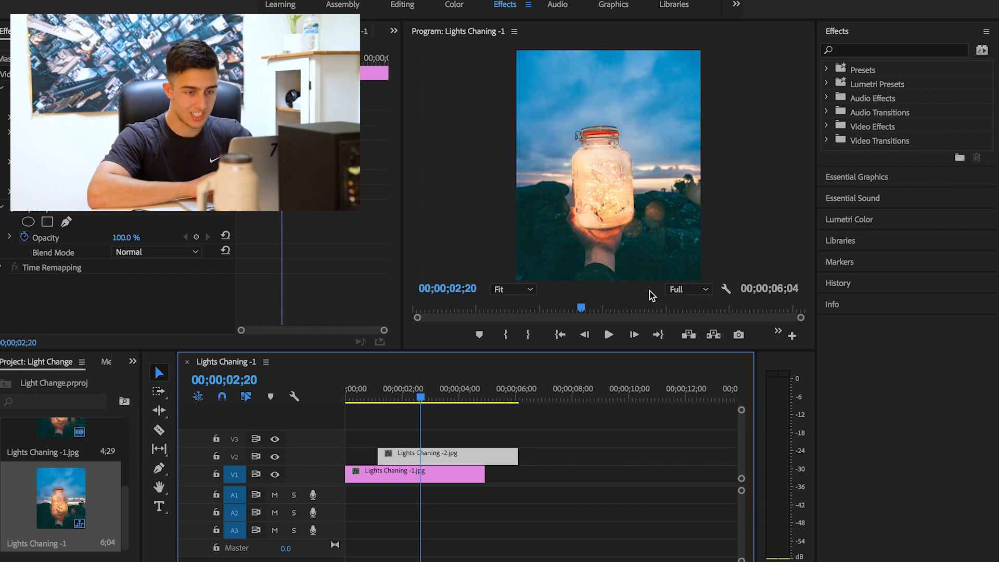
pyautogui.write('cross')
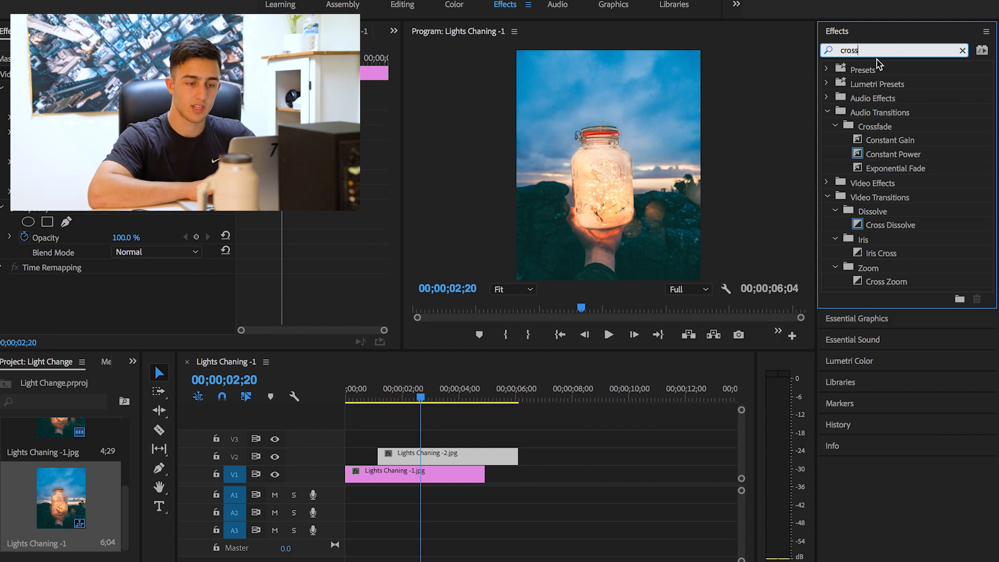
# - Apply Cross Dissolve to both ends of the V2 jar photo and preview it
pyautogui.click(886, 225)
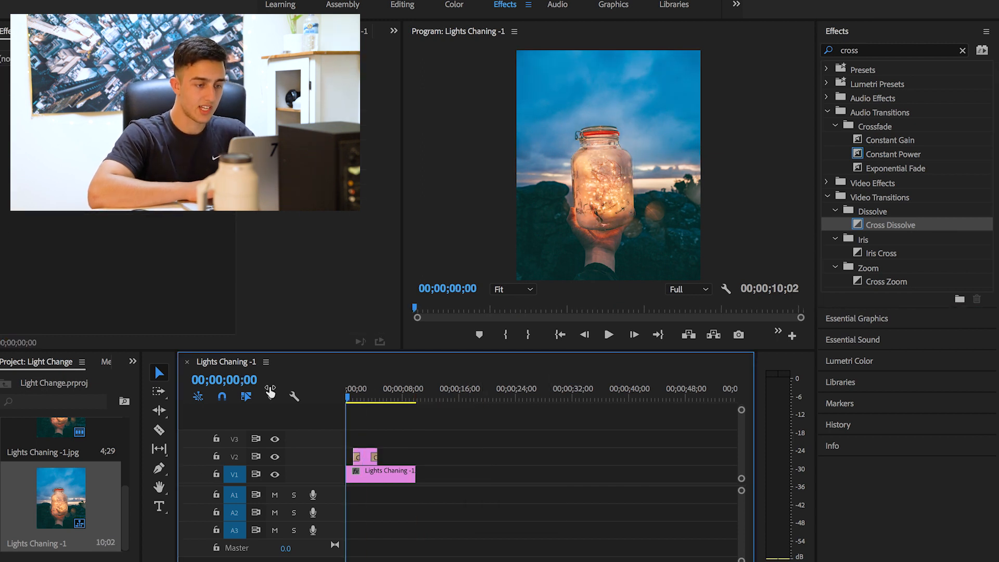
pyautogui.click(608, 335)
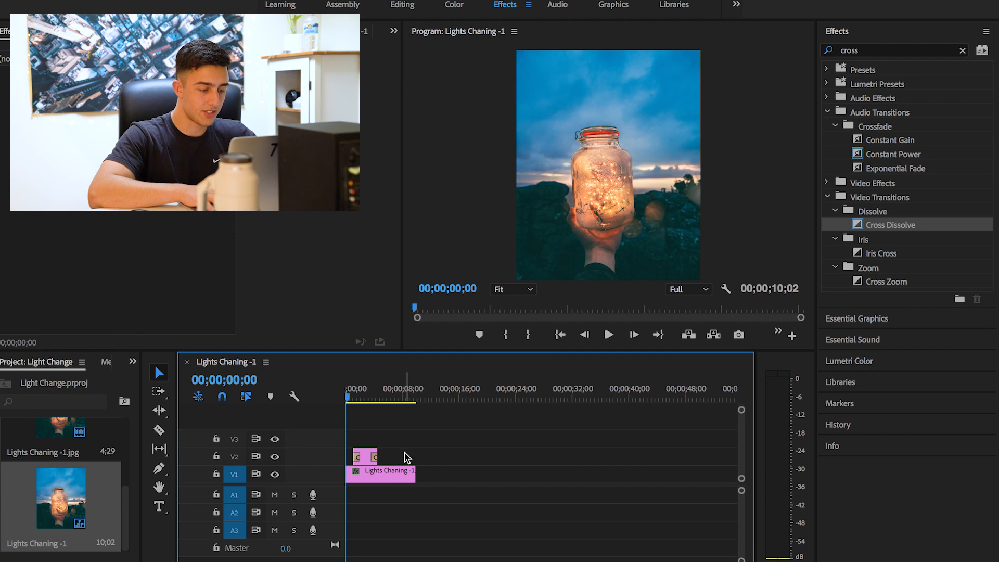
# - Extend the dark V1 photo to about 29 seconds and zoom the timeline in on the V2 clip
pyautogui.moveTo(415, 471); pyautogui.dragTo(492, 475)
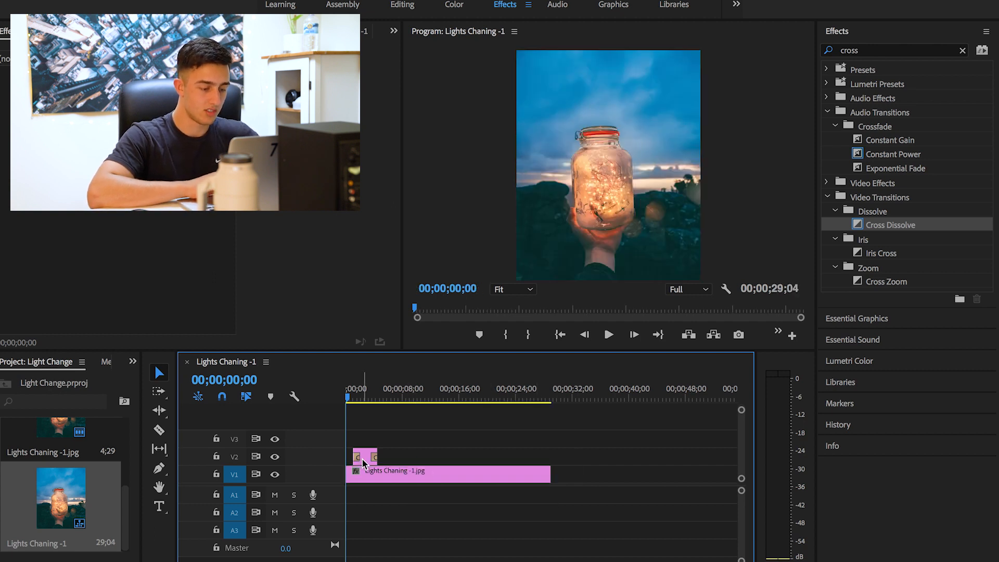
pyautogui.moveTo(364, 457)
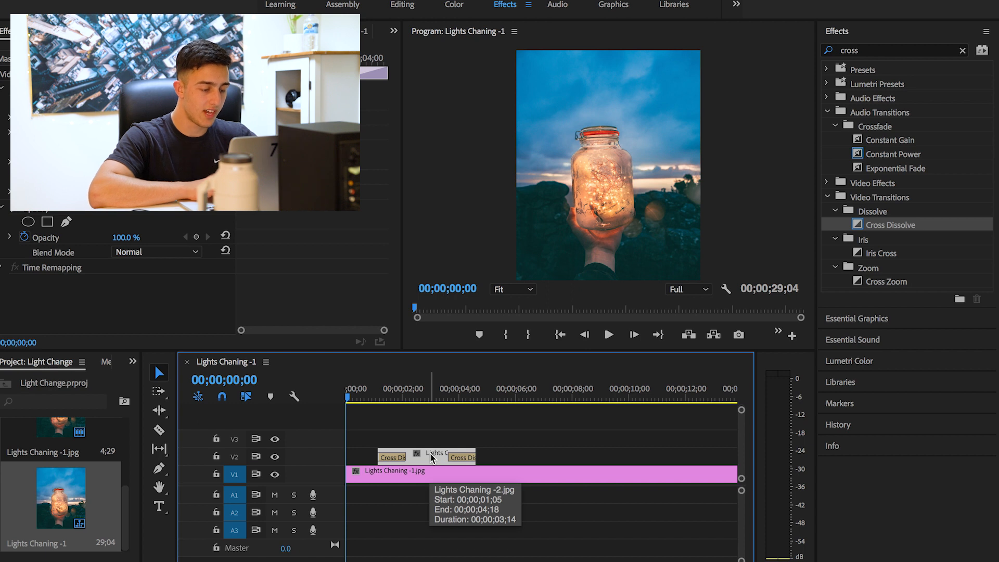
pyautogui.moveTo(439, 457); pyautogui.dragTo(484, 457)
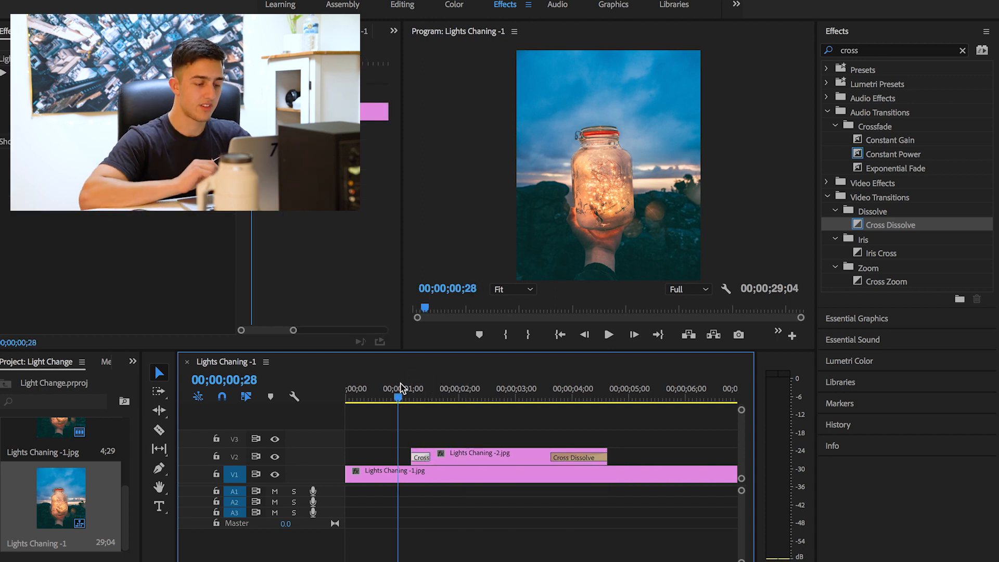
# - Shorten the V2 end dissolve to a few frames and preview the pulsing light
pyautogui.click(608, 335)
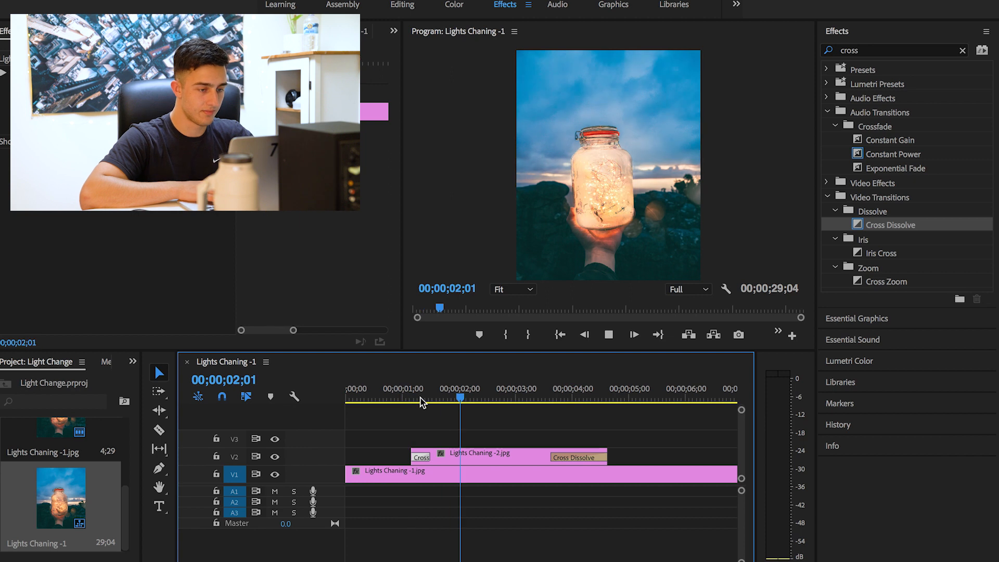
pyautogui.click(418, 398)
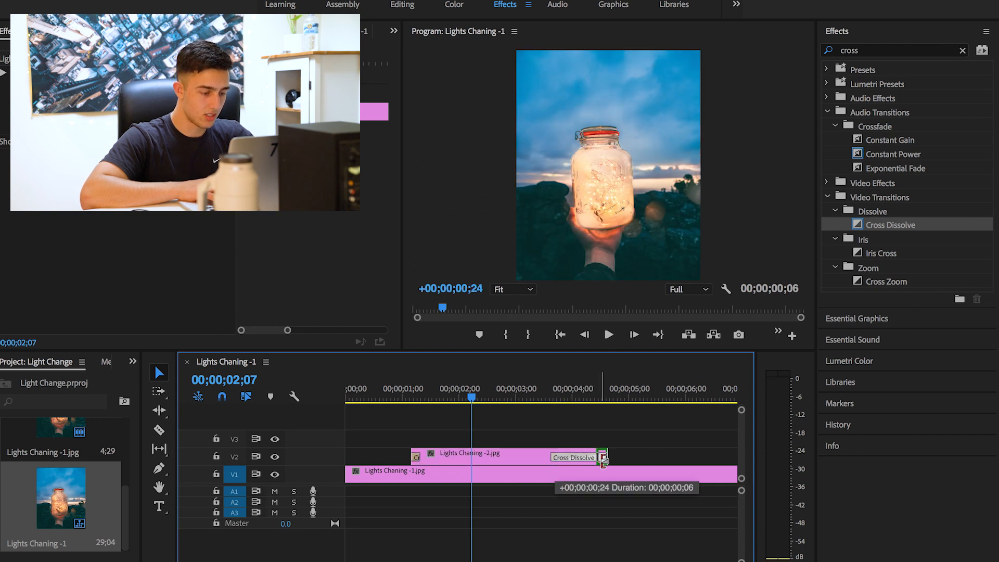
pyautogui.moveTo(604, 457); pyautogui.dragTo(604, 454)
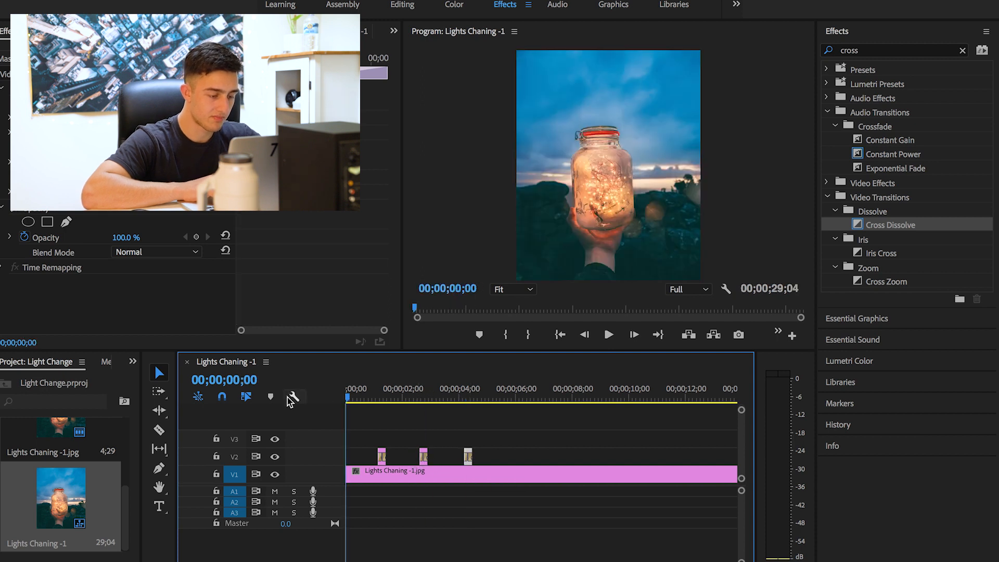
pyautogui.click(608, 334)
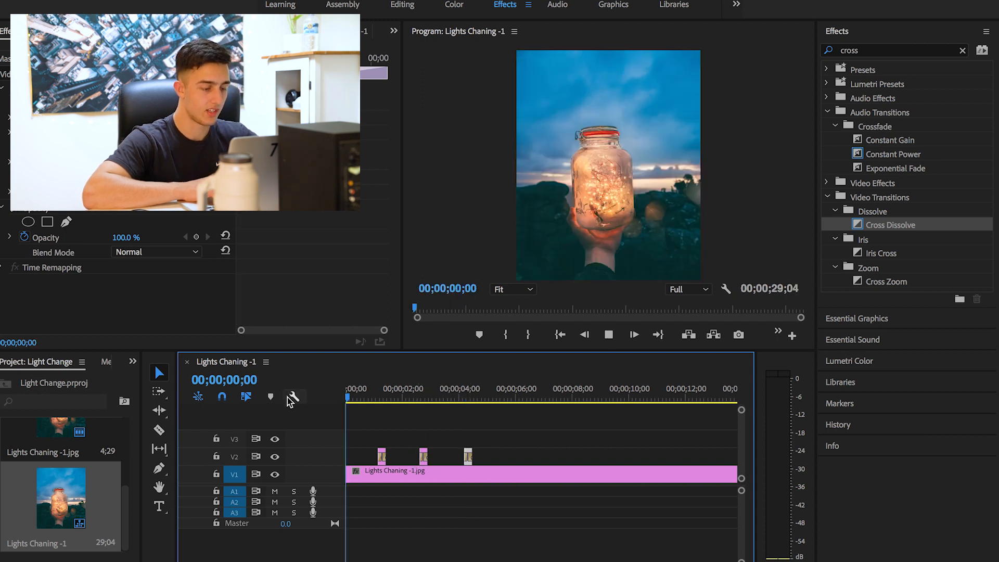